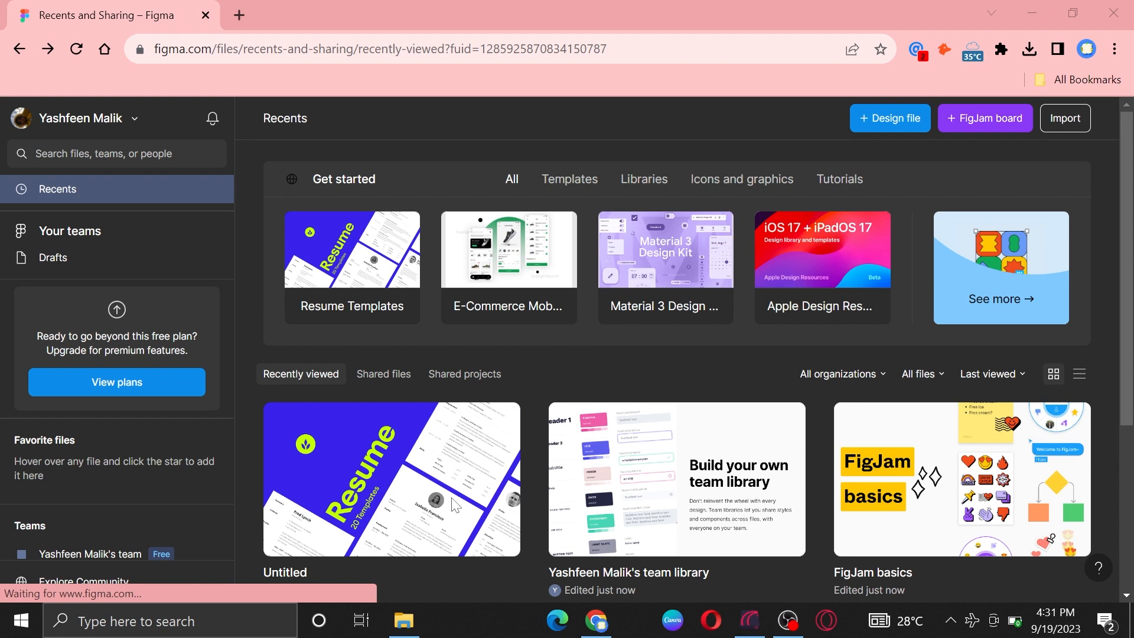
mouse_move(389, 505)
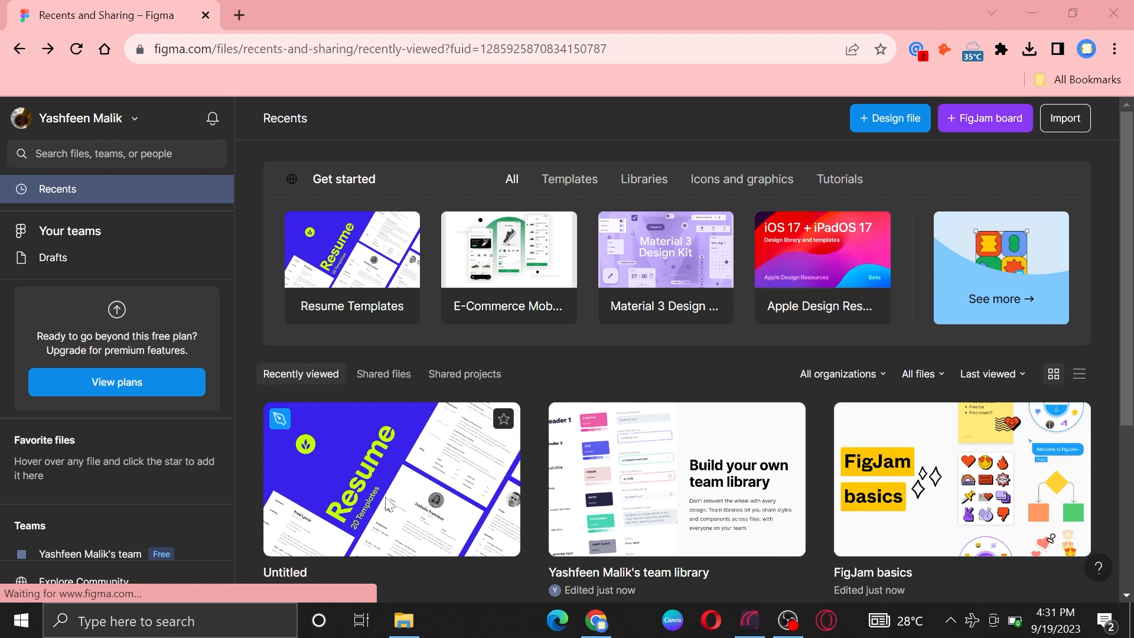
Open the Untitled resume file and search Resources for 'shopify'.
scroll(down, 3)
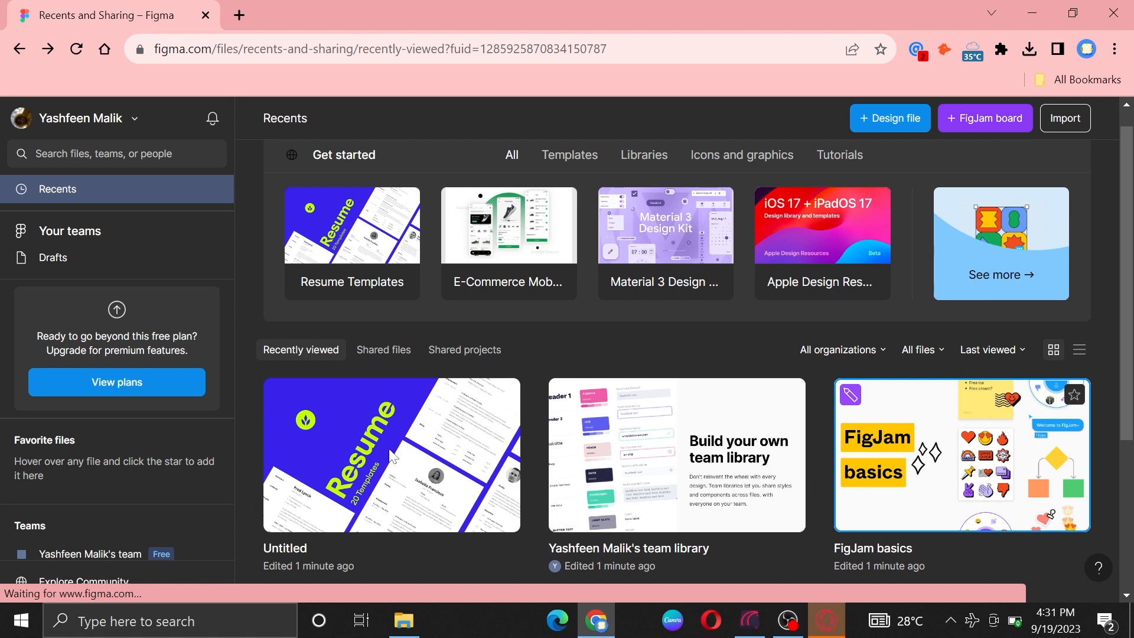
mouse_move(284, 403)
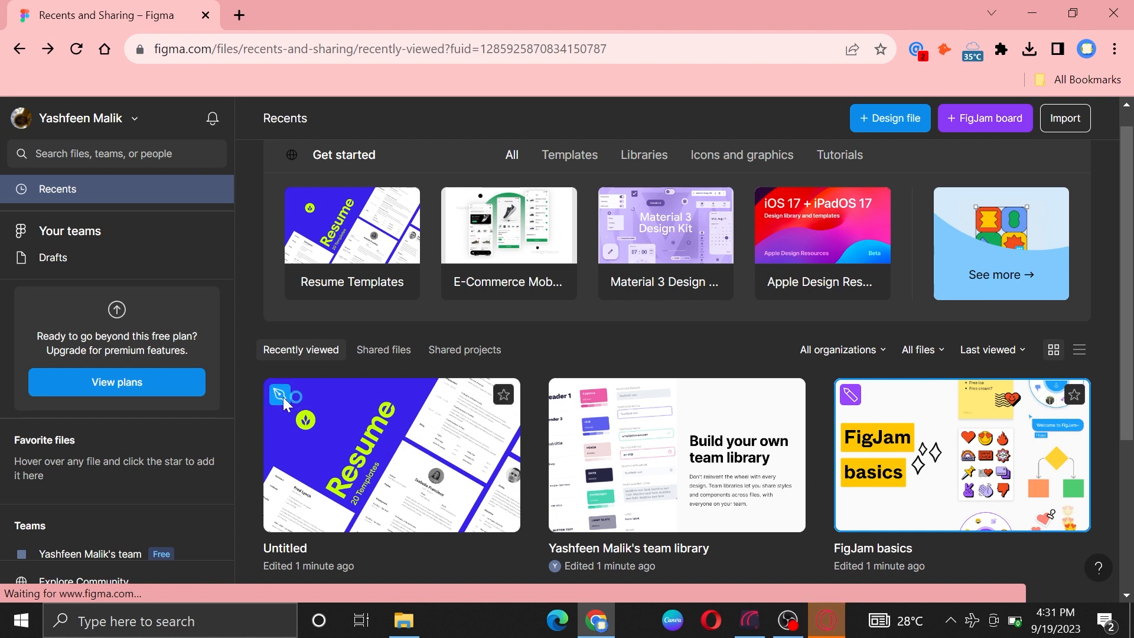
mouse_move(355, 415)
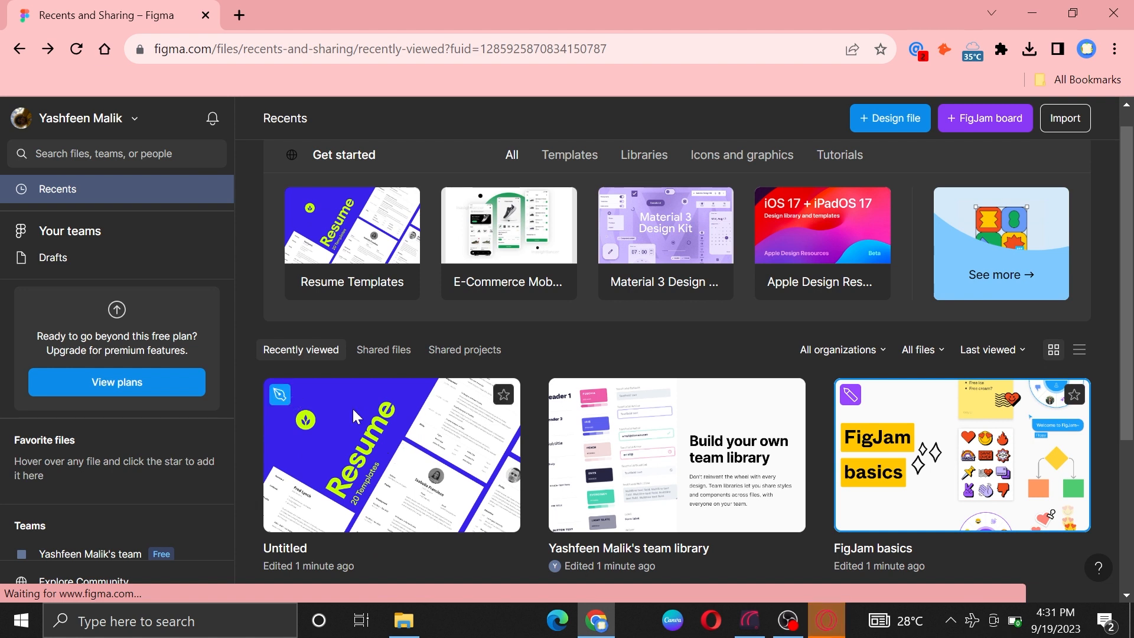
double_click(391, 455)
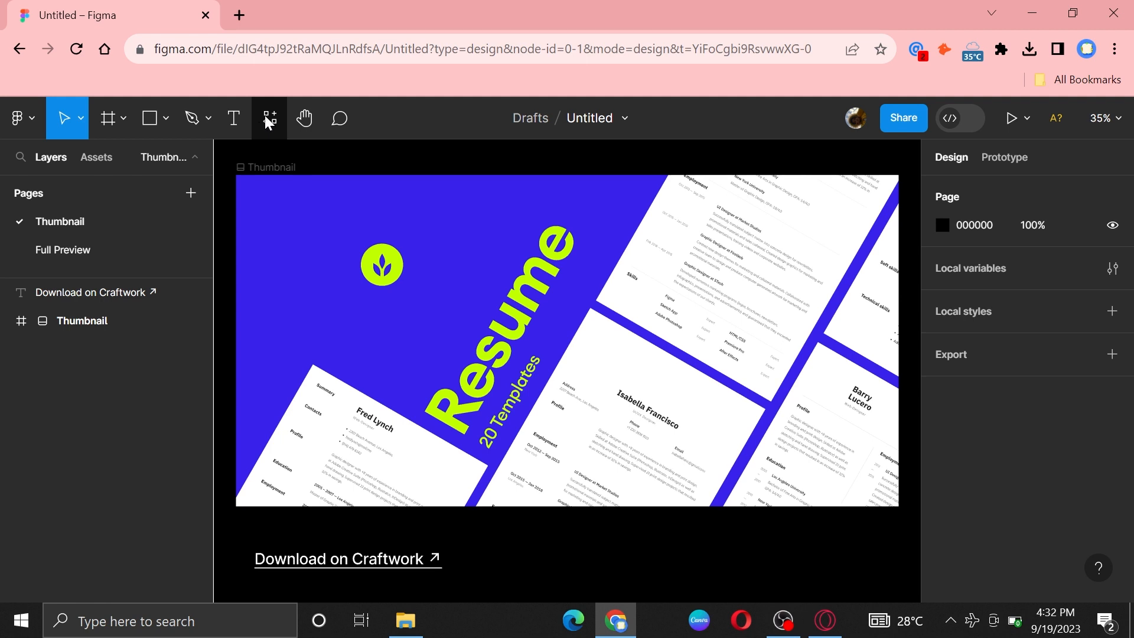
click(269, 118)
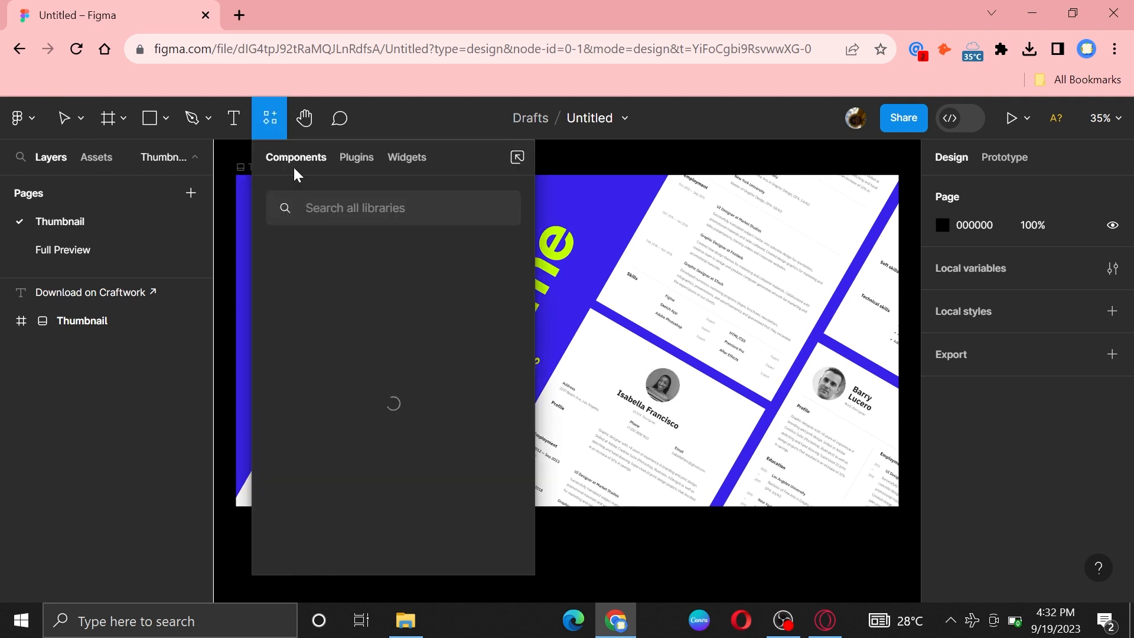
text(shop)
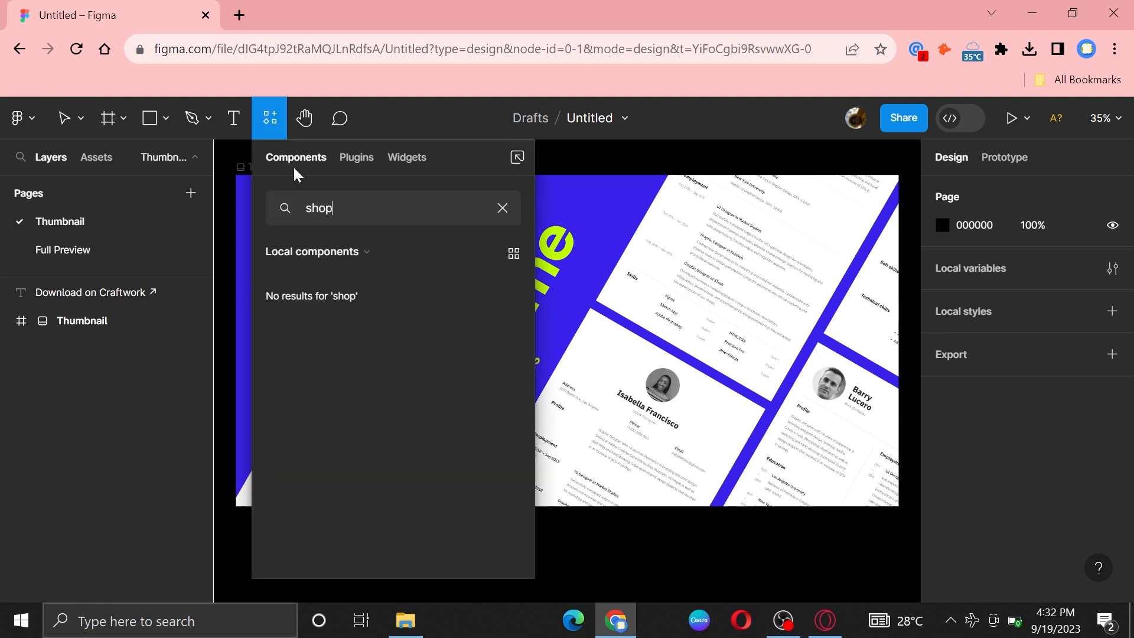
text(ify)
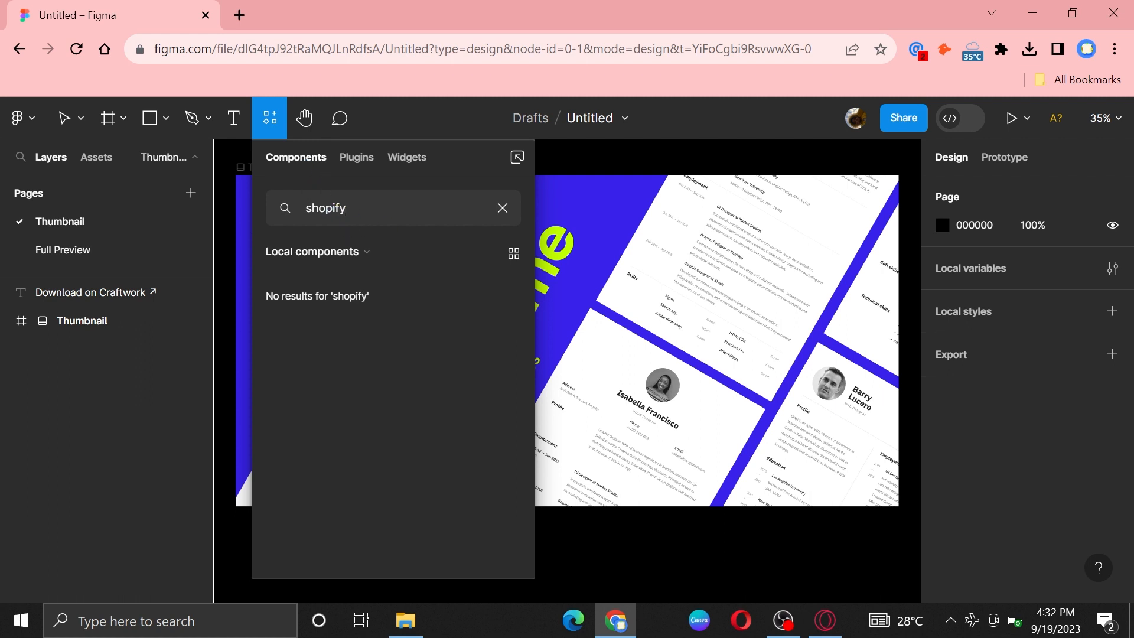
Show plugin results for 'shopify' and open the Shopify Image Importer details.
click(356, 157)
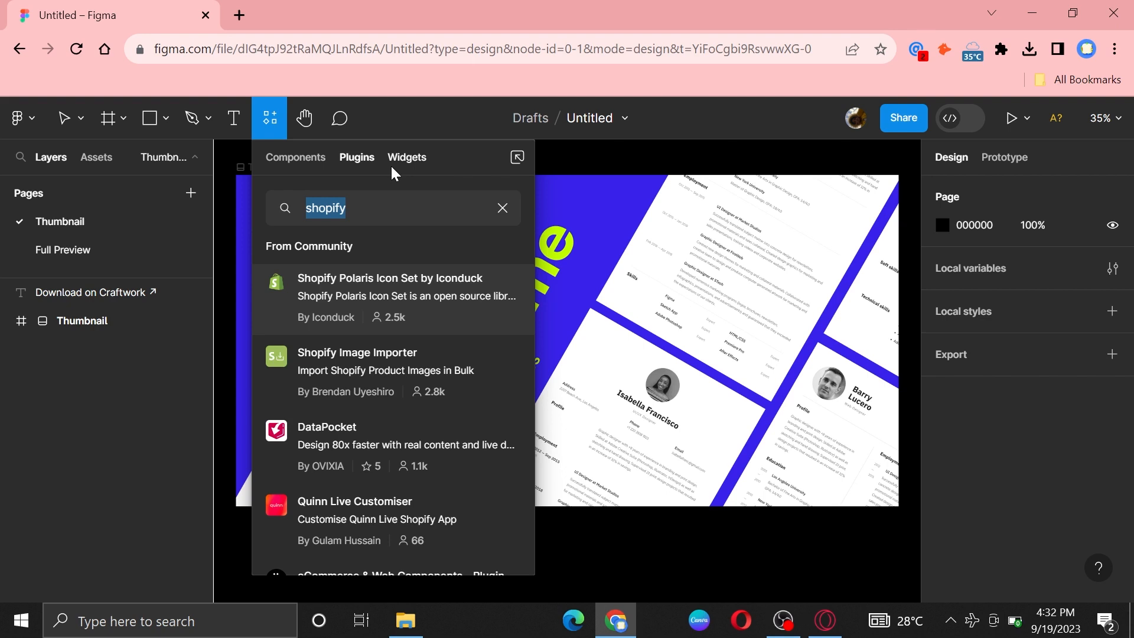
mouse_move(304, 273)
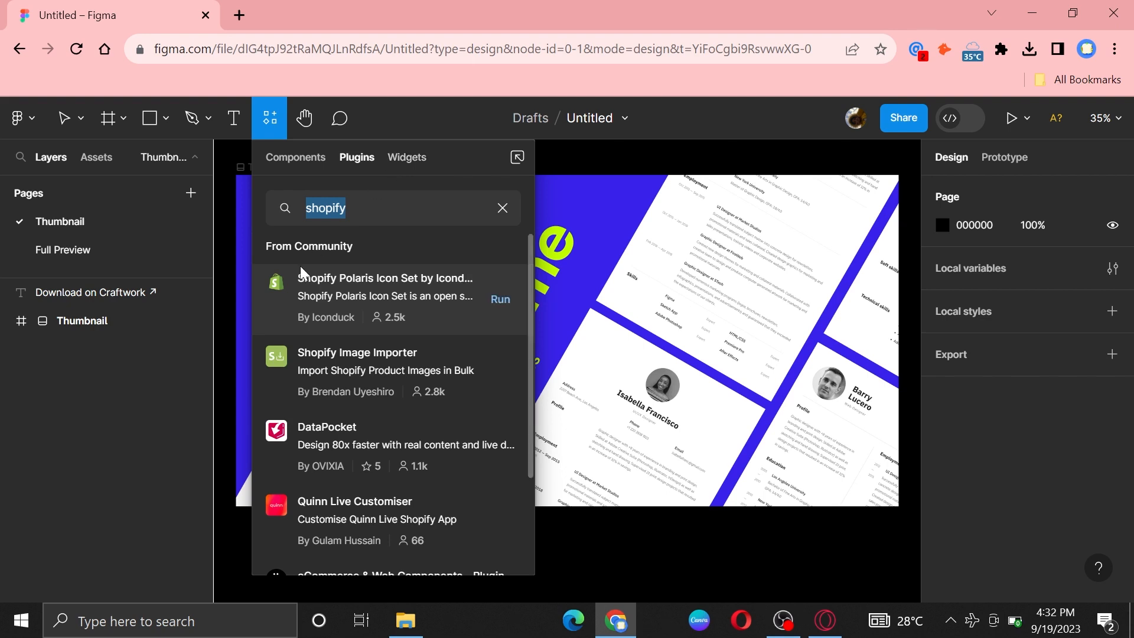
mouse_move(354, 368)
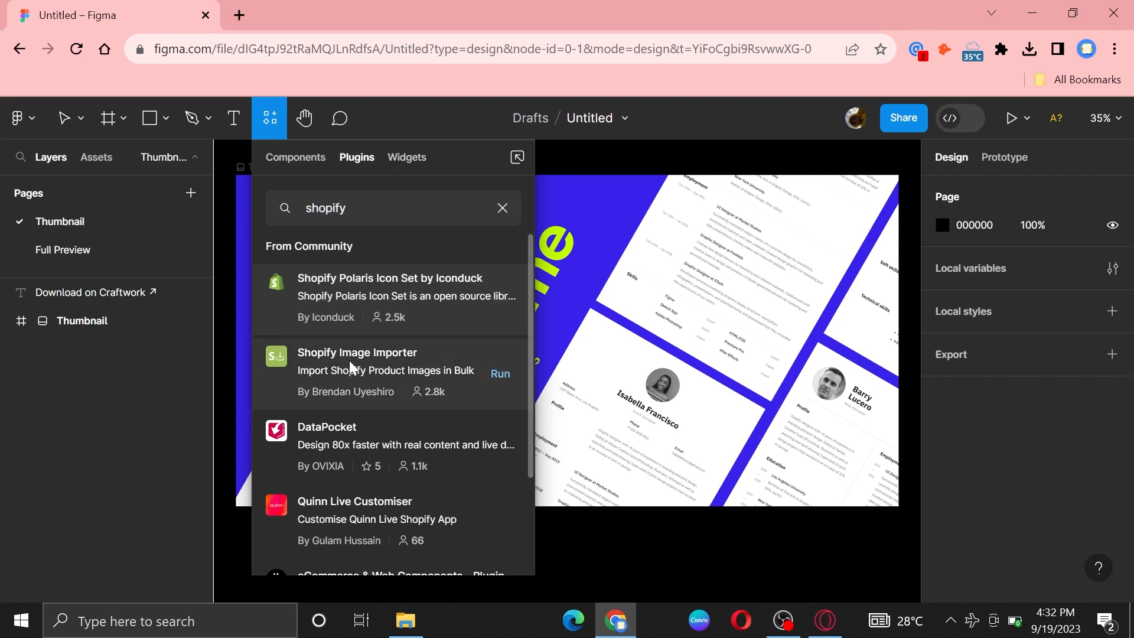
click(357, 362)
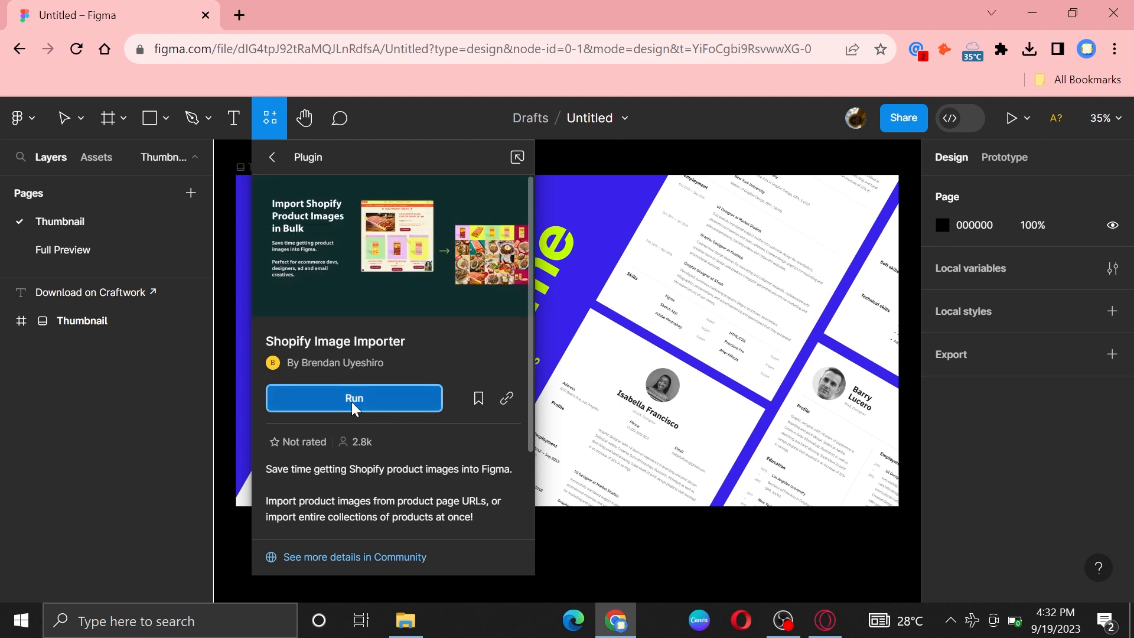
Run the Shopify Image Importer plugin to show its product and collection URL form.
click(353, 398)
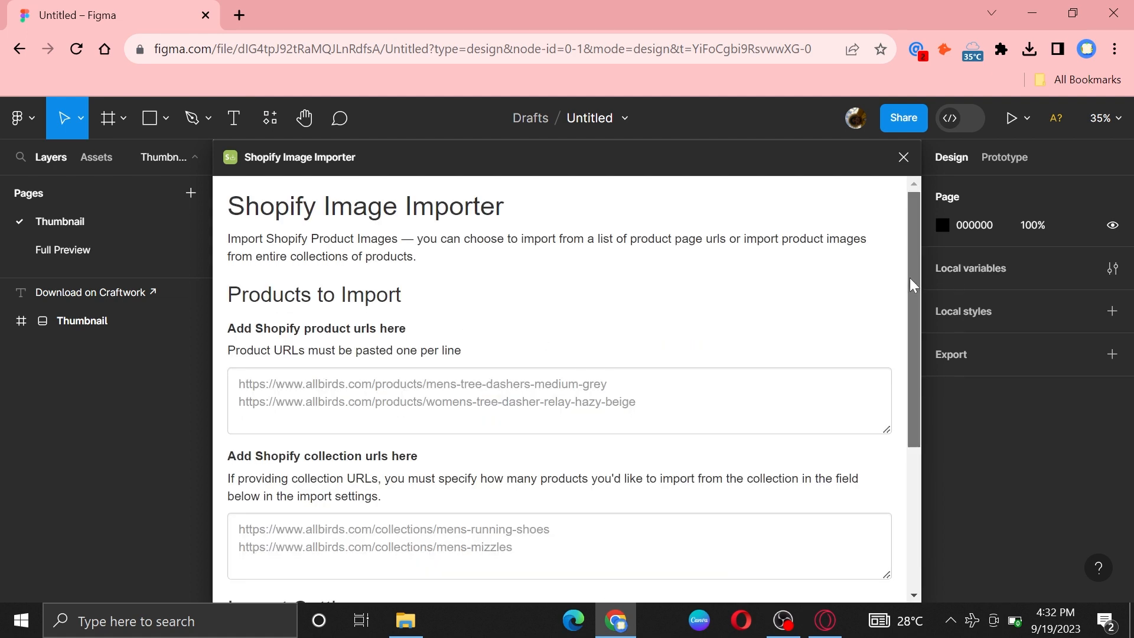
scroll(down, 3)
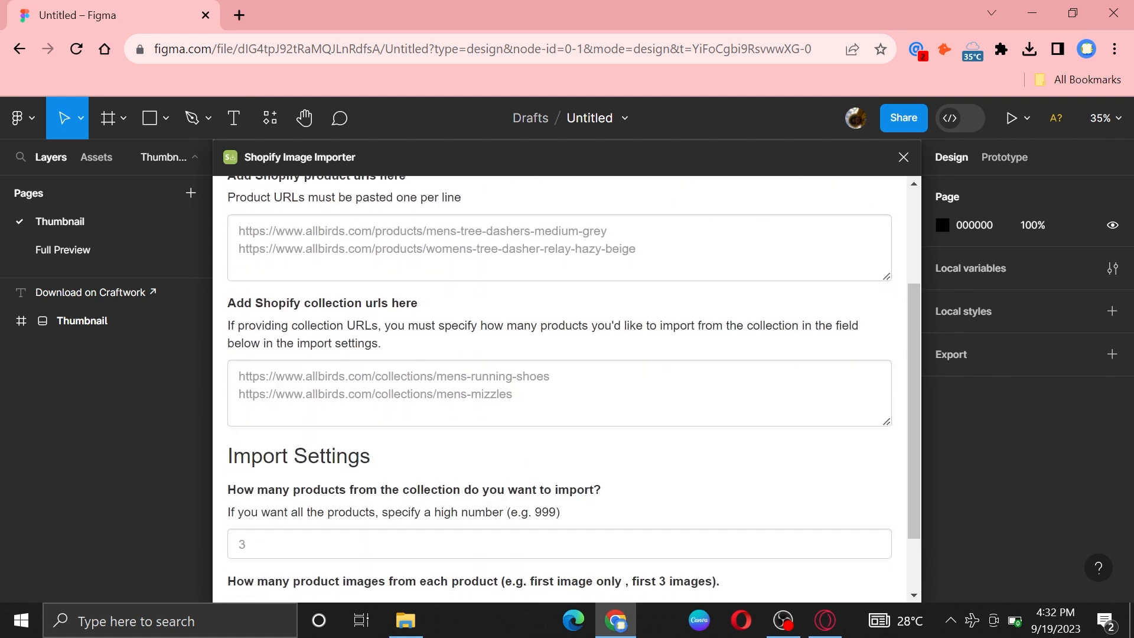
mouse_move(794, 492)
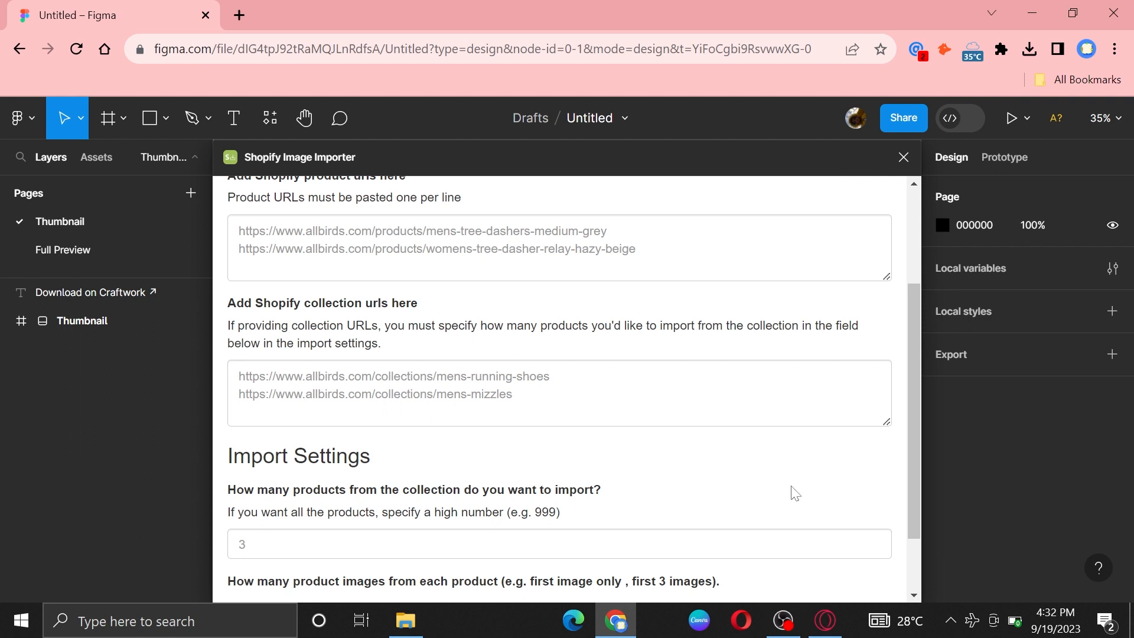
scroll(down, 3)
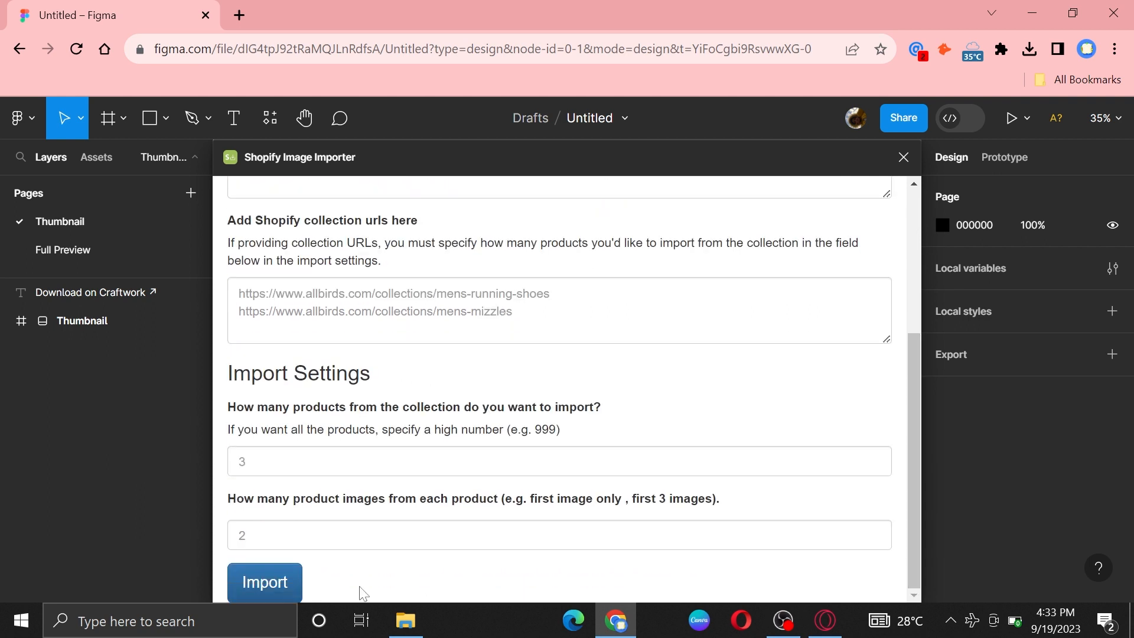
mouse_move(1044, 63)
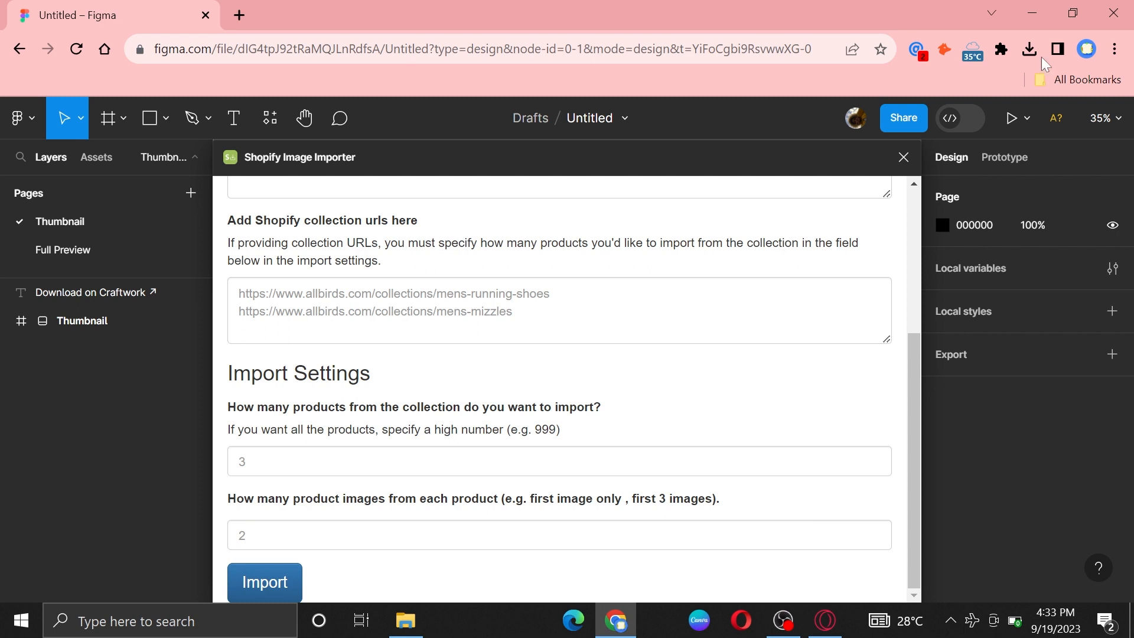